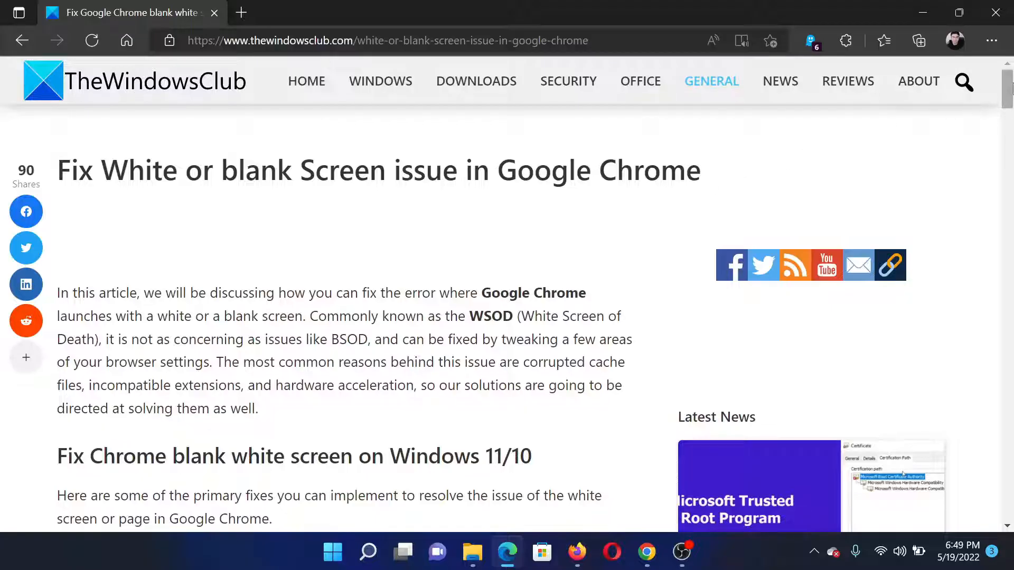
Scroll the TheWindowsClub article in Edge down to its numbered list of six fixes.
scroll("down", 3)
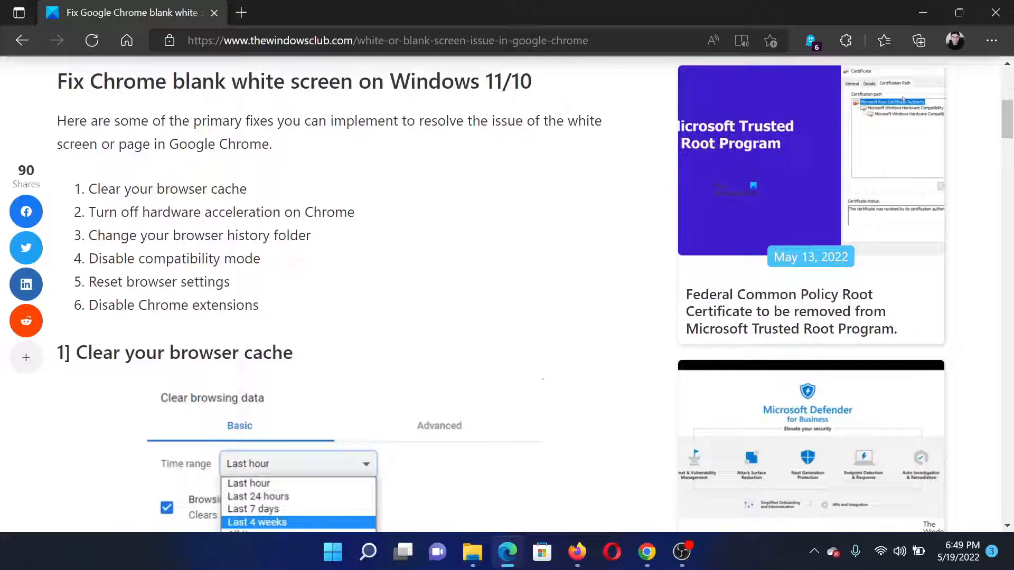
mouse_move(627, 535)
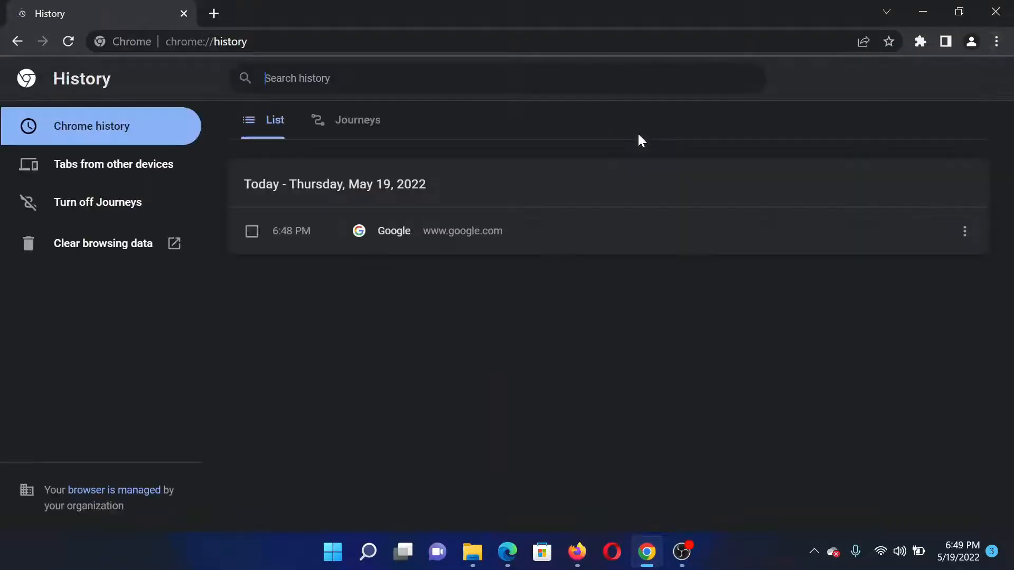
Clear Chrome's browsing data for All time, including cached images and files.
left_click(103, 243)
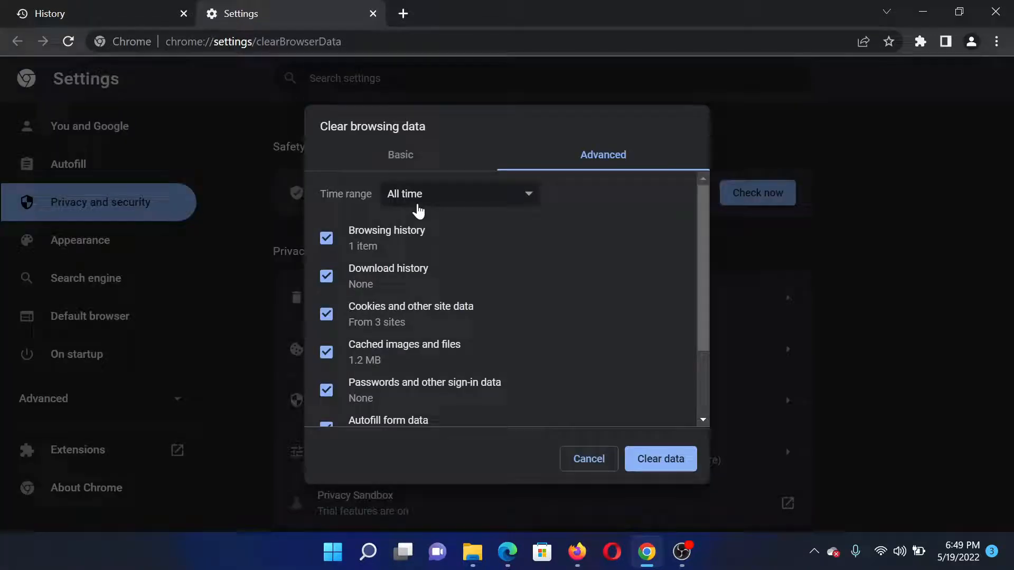
mouse_move(404, 336)
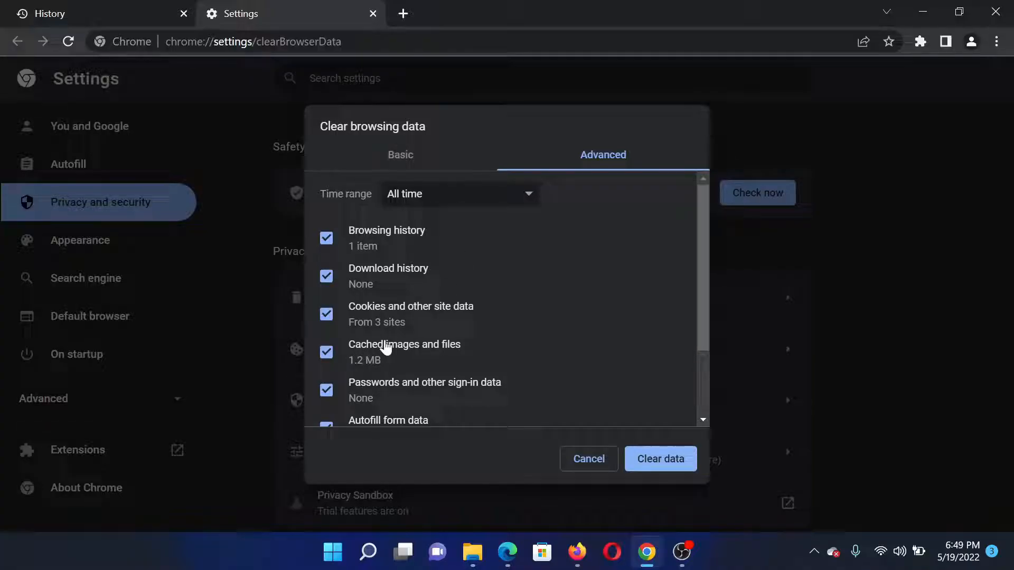
mouse_move(660, 459)
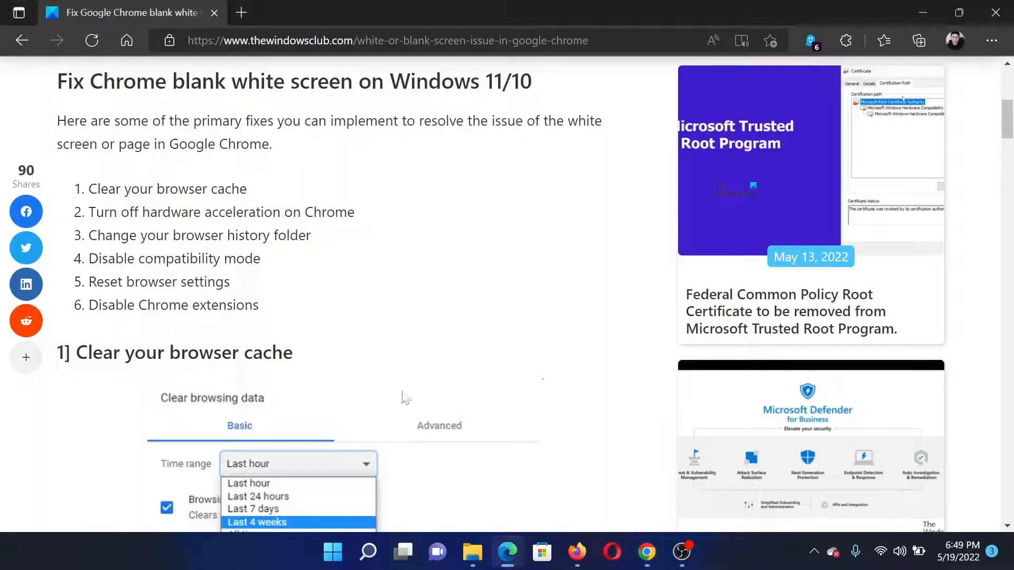
mouse_move(562, 398)
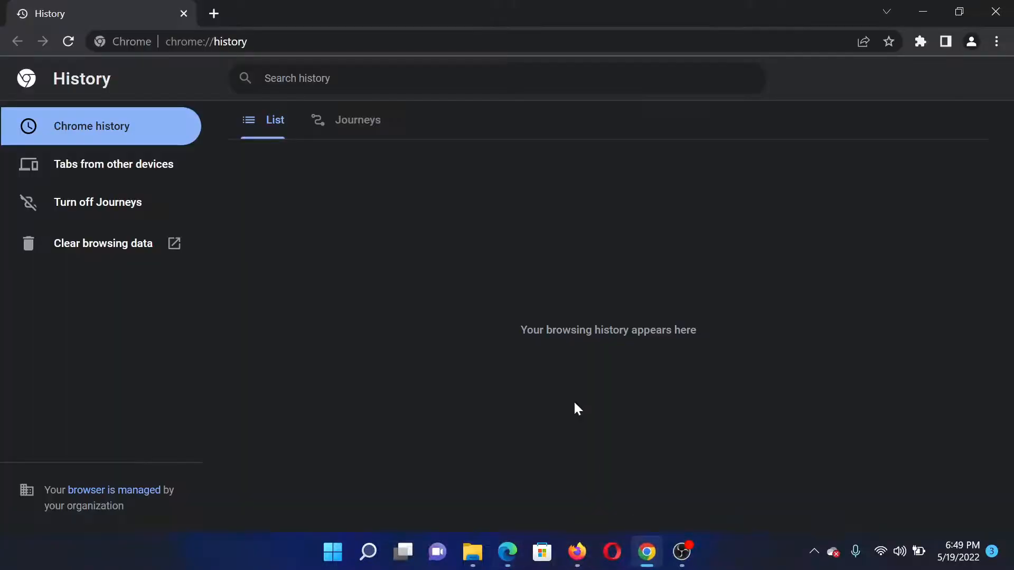
left_click(996, 42)
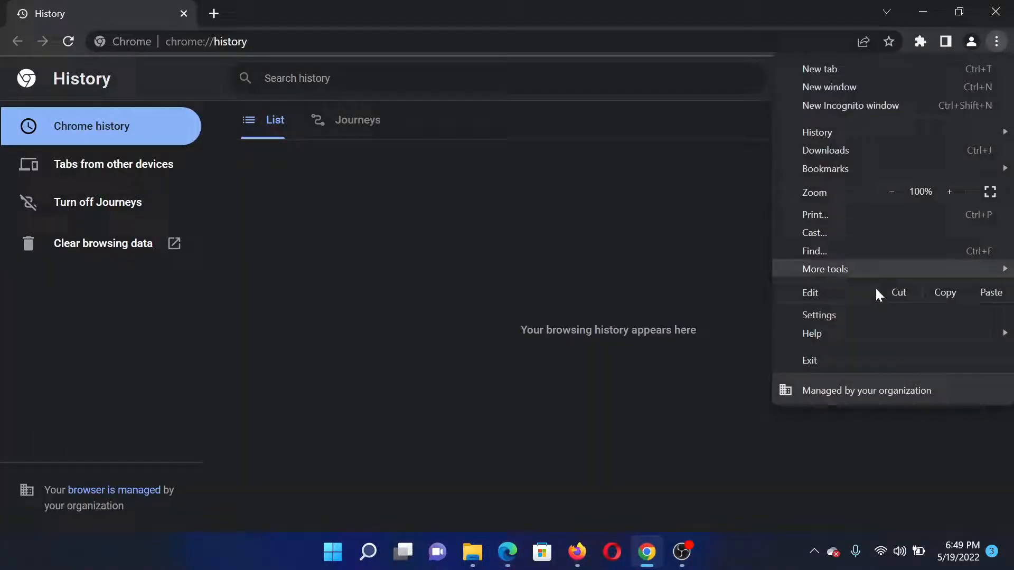
Switch off 'Use hardware acceleration when available' in Chrome's System settings.
left_click(818, 314)
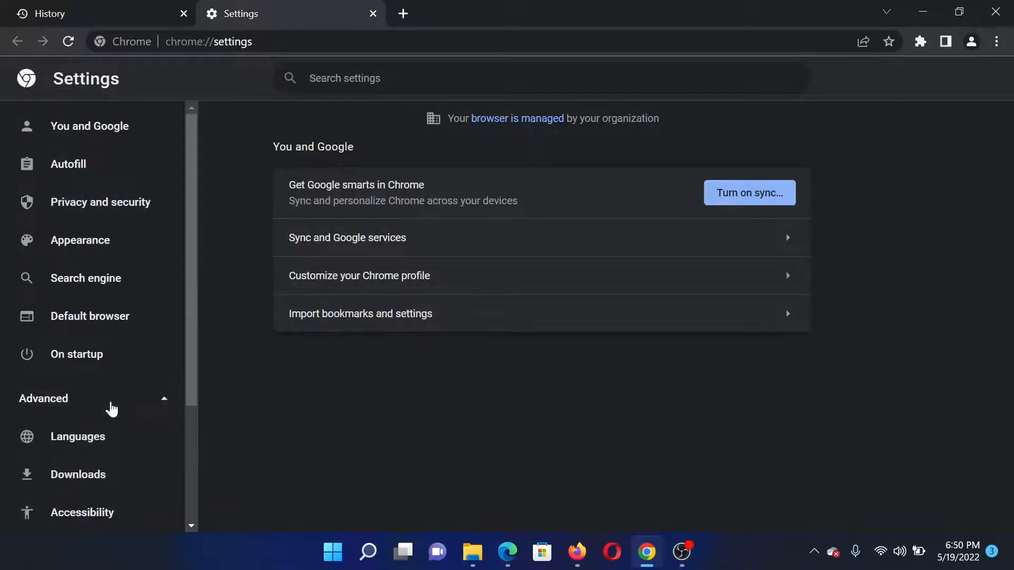
left_click(69, 470)
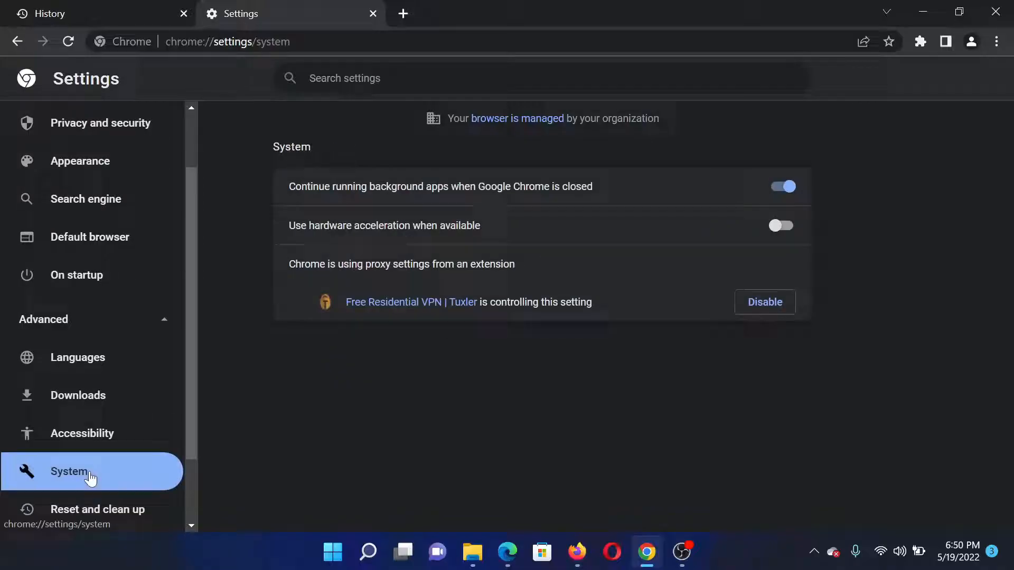
mouse_move(490, 233)
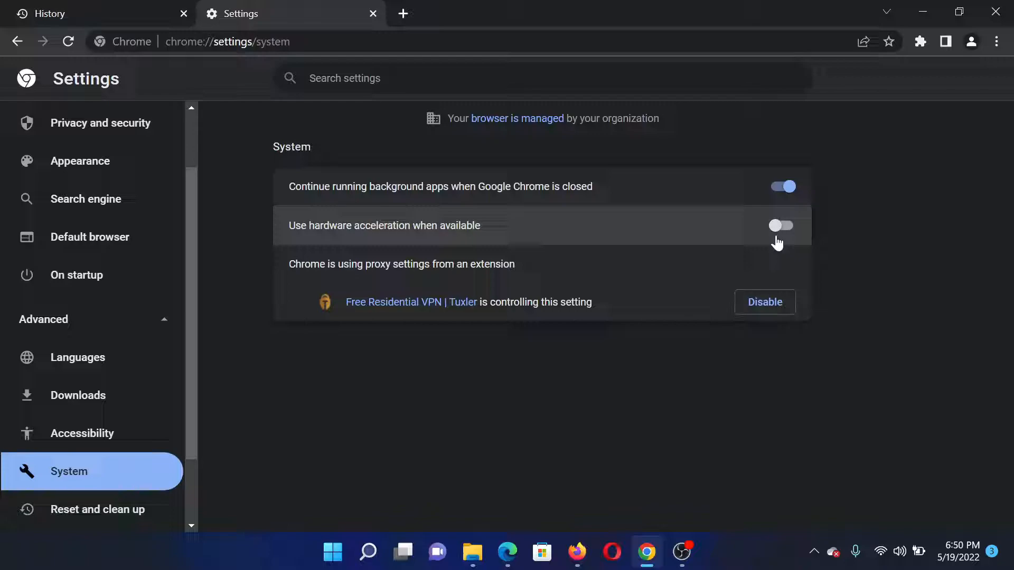
left_click(780, 225)
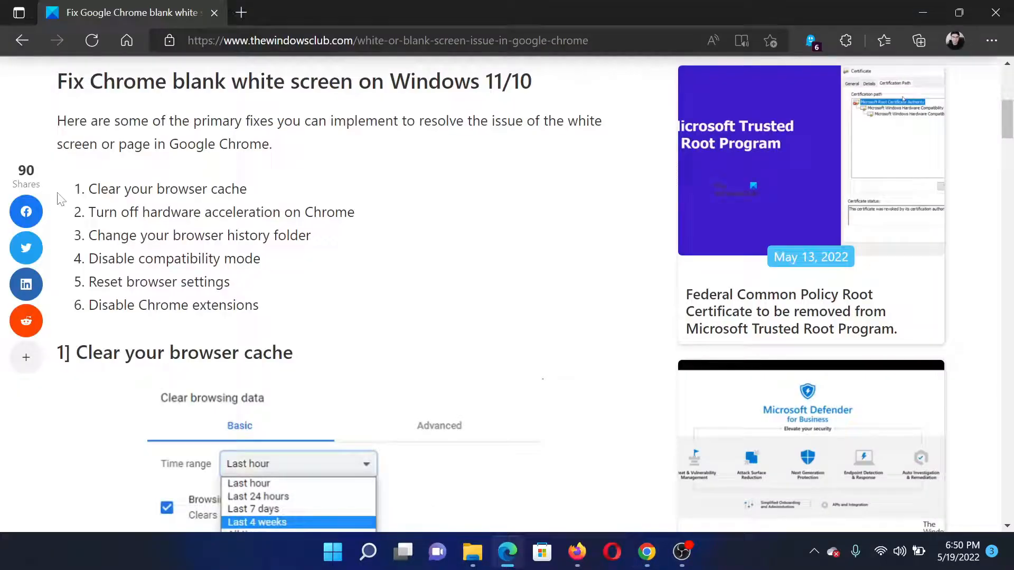
mouse_move(580, 486)
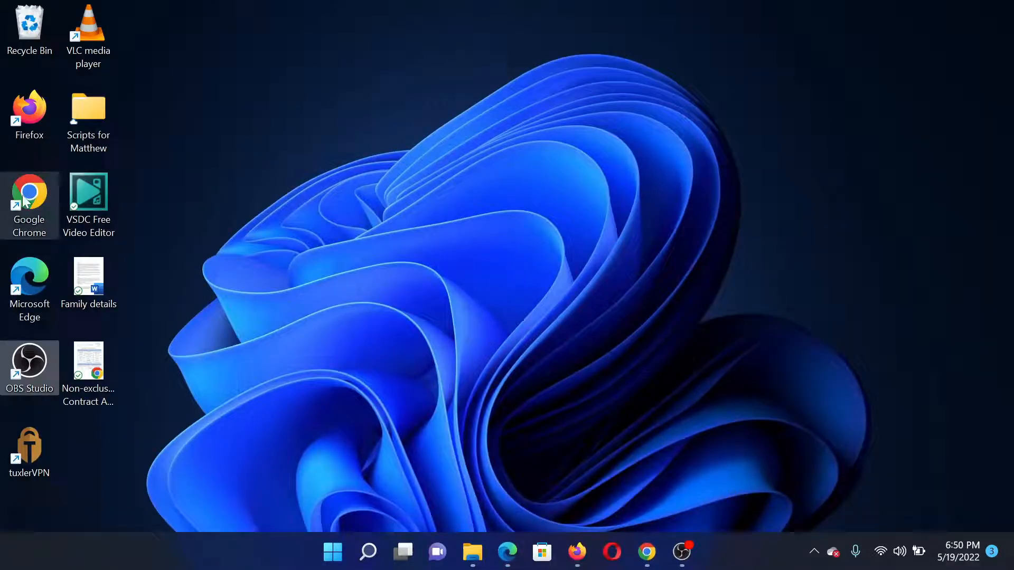
mouse_move(29, 197)
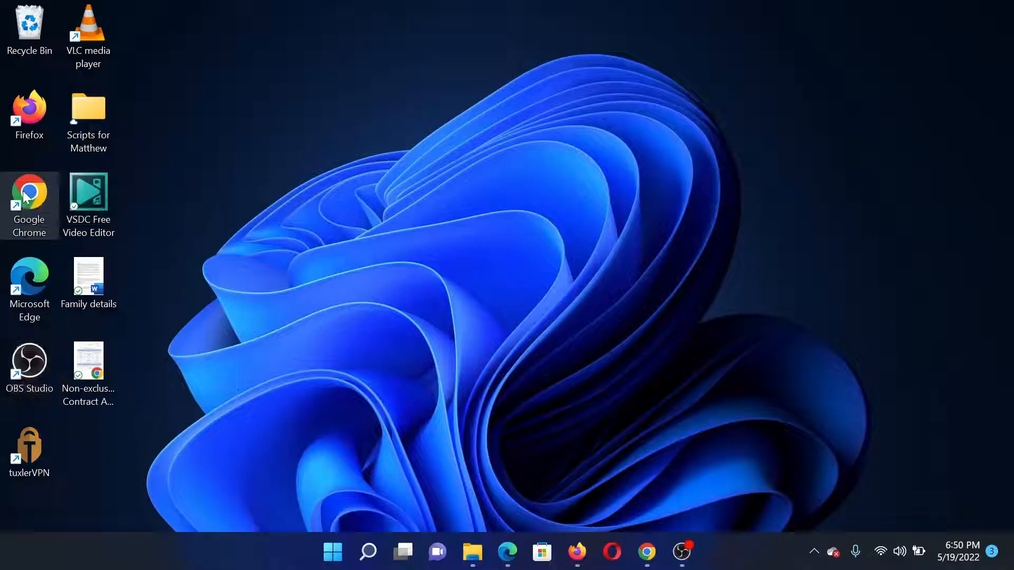
Uncheck Windows 8 compatibility mode in the Chrome shortcut's Properties and apply it.
right_click(29, 194)
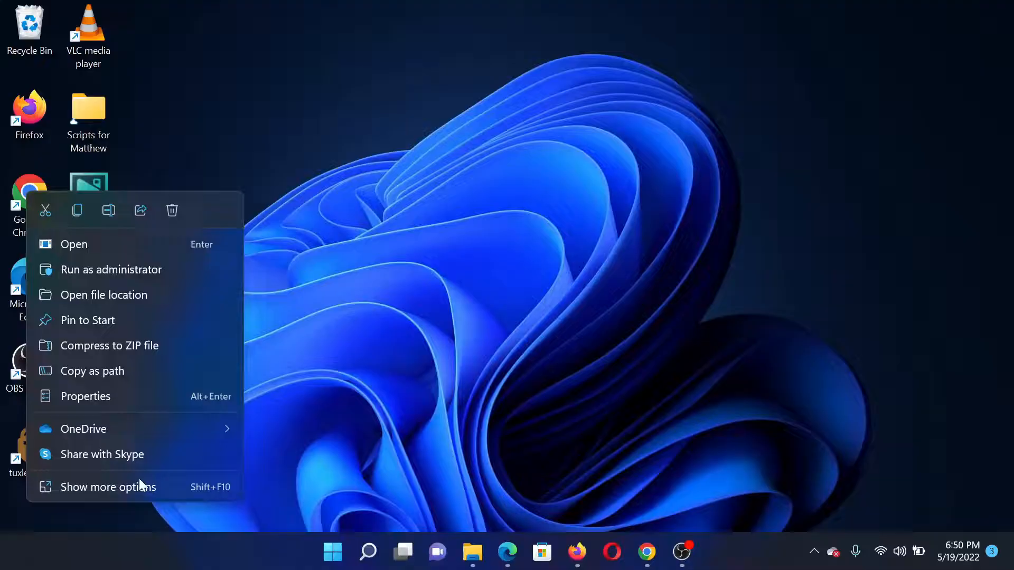
left_click(107, 487)
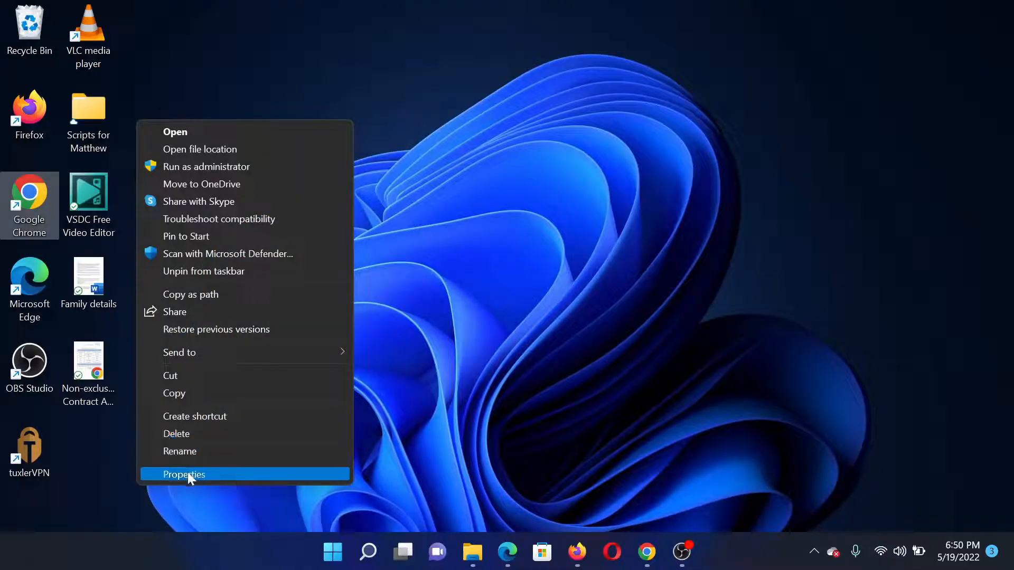
left_click(184, 475)
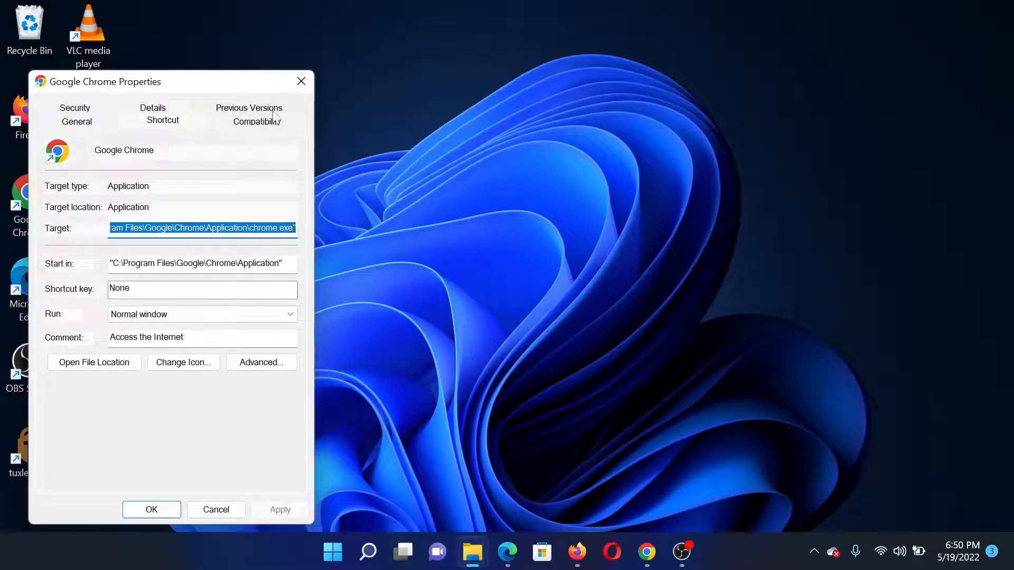
left_click(256, 121)
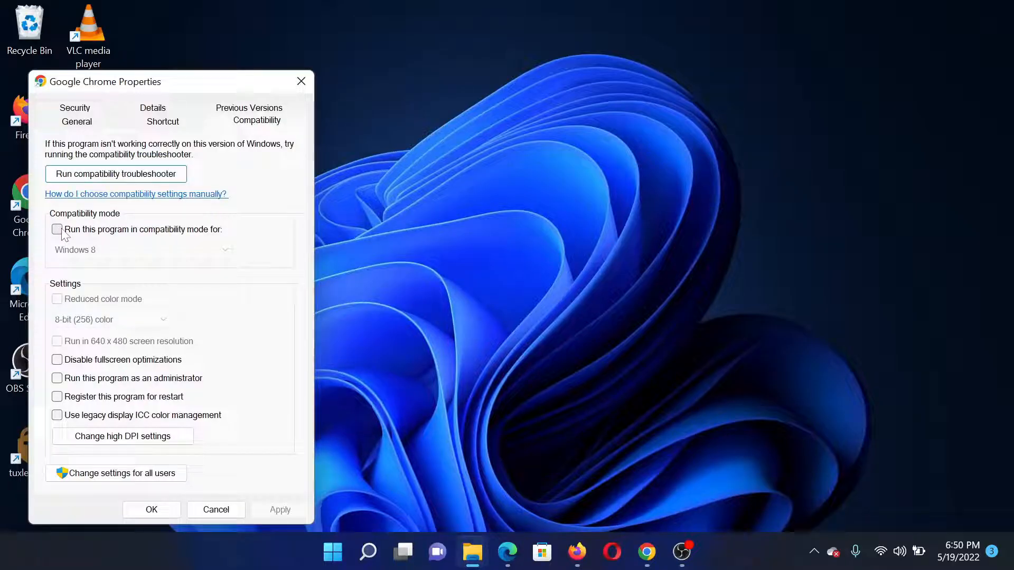
left_click(57, 229)
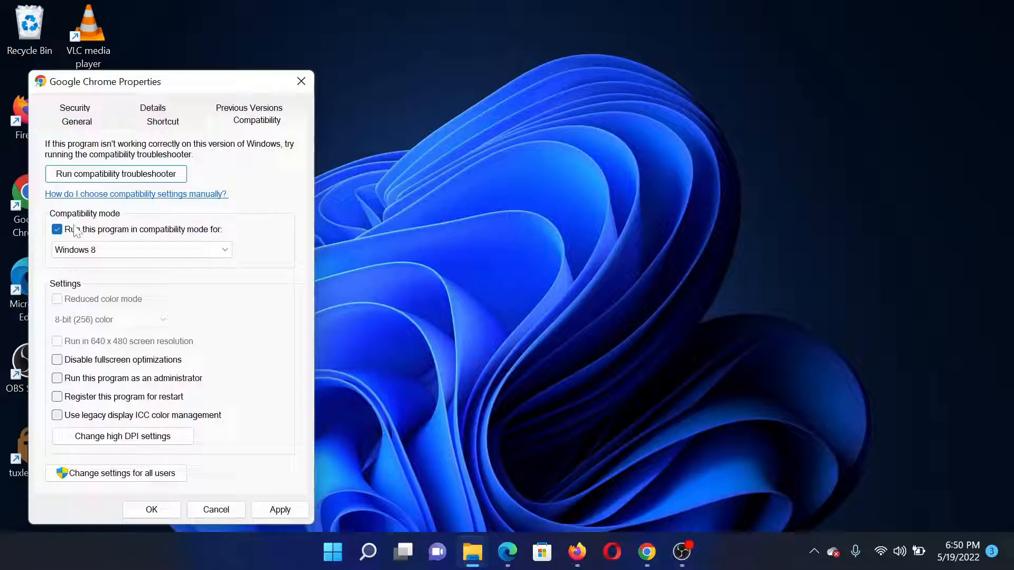
left_click(57, 230)
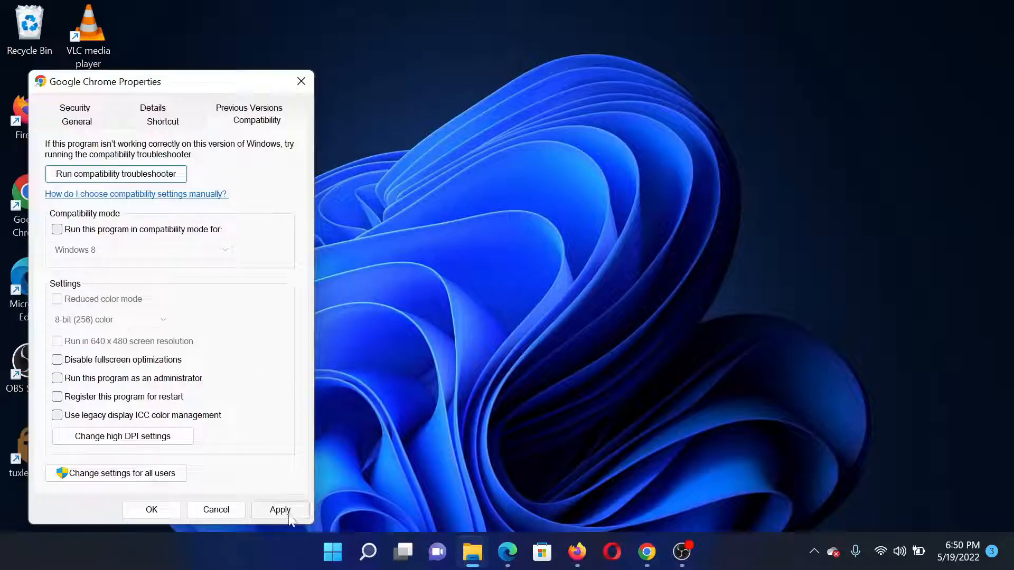
left_click(152, 509)
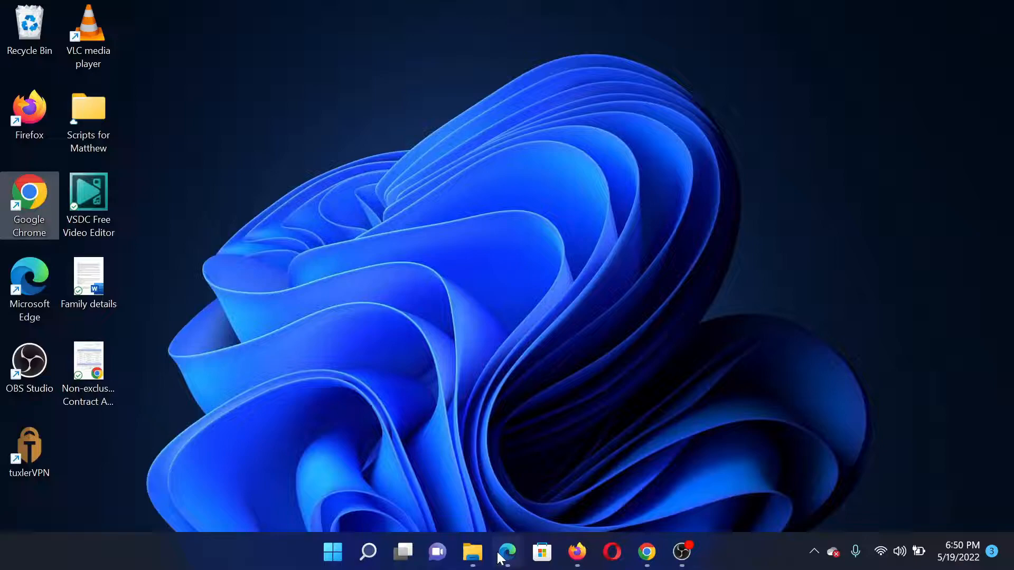
left_click(507, 553)
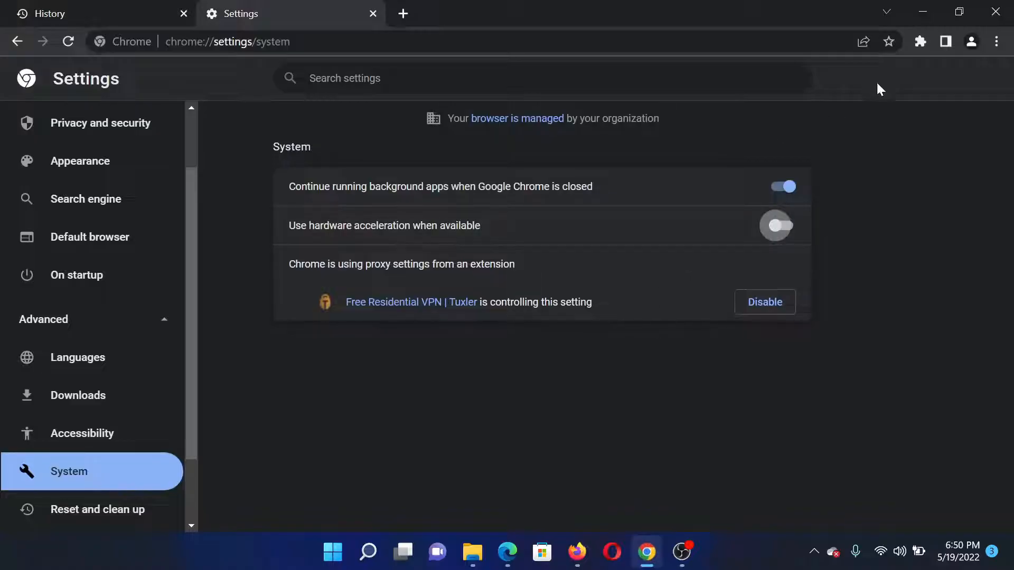
Reset Chrome to original default settings from Reset and clean up.
left_click(997, 41)
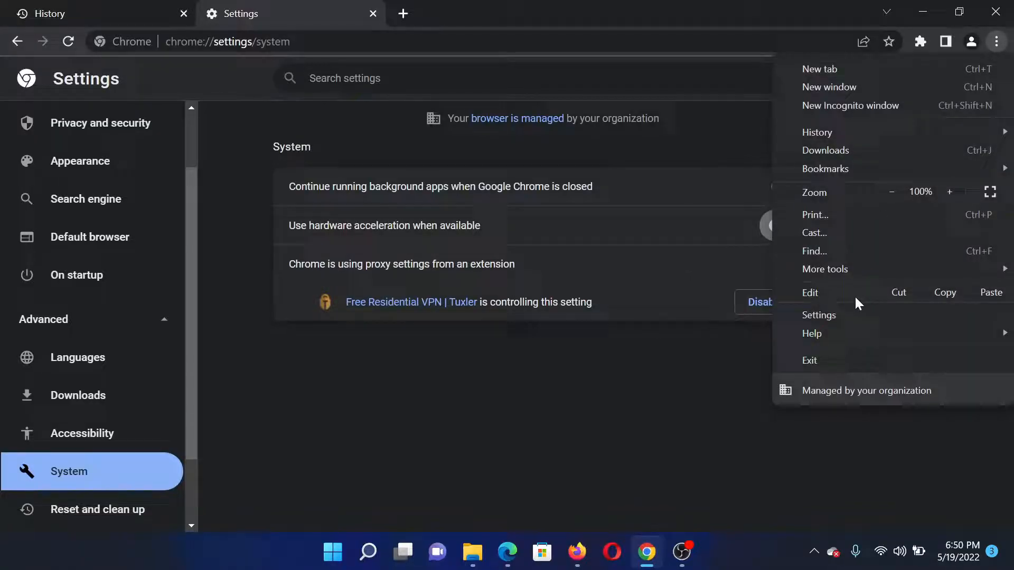
left_click(818, 315)
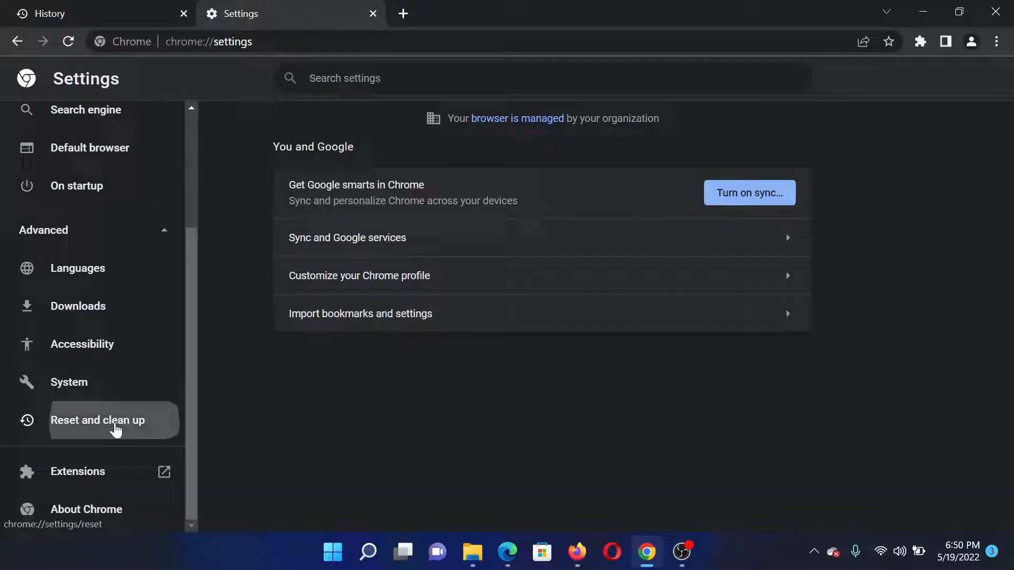
left_click(97, 420)
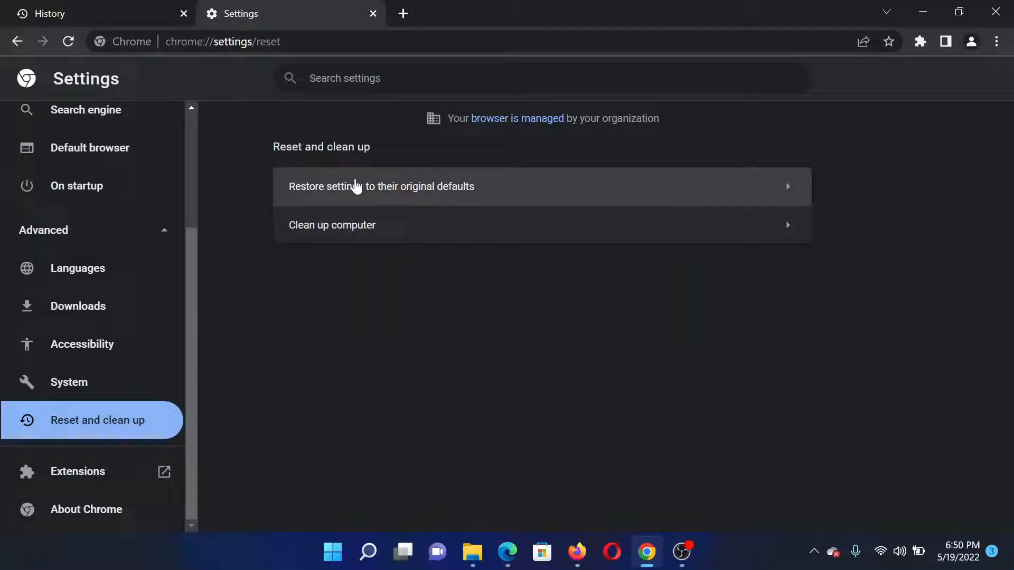
left_click(381, 186)
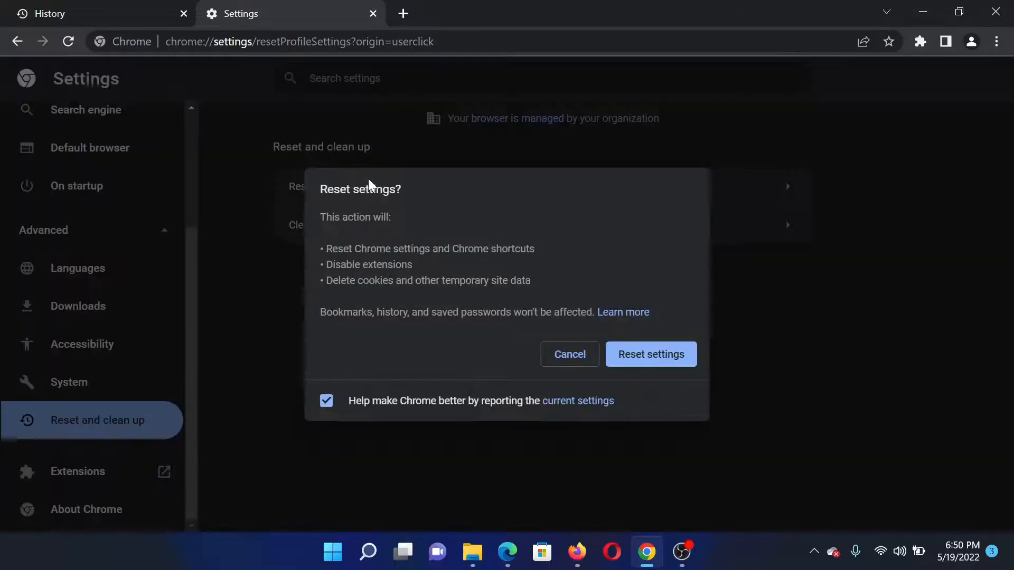
mouse_move(651, 354)
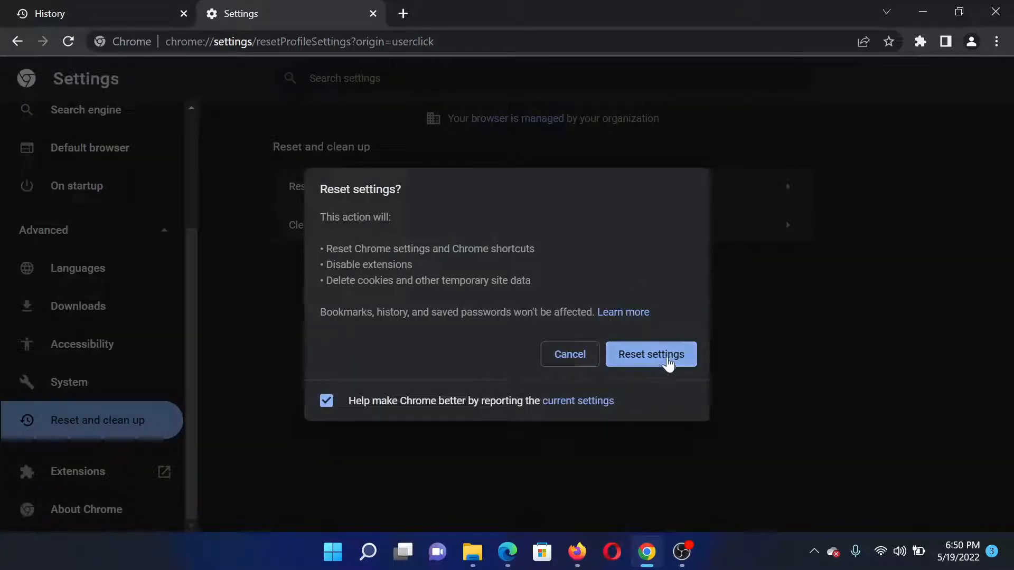
left_click(650, 354)
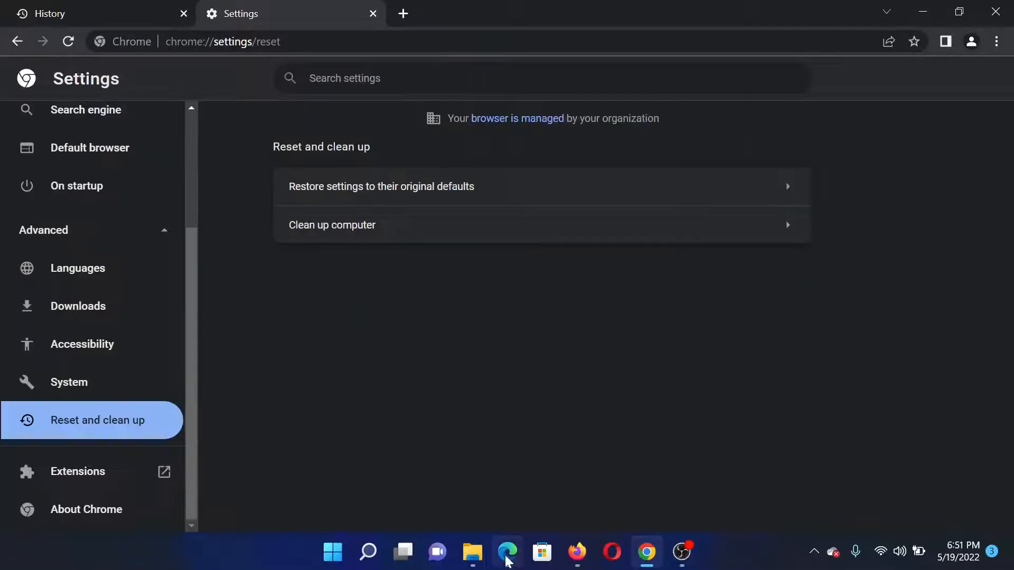
left_click(507, 553)
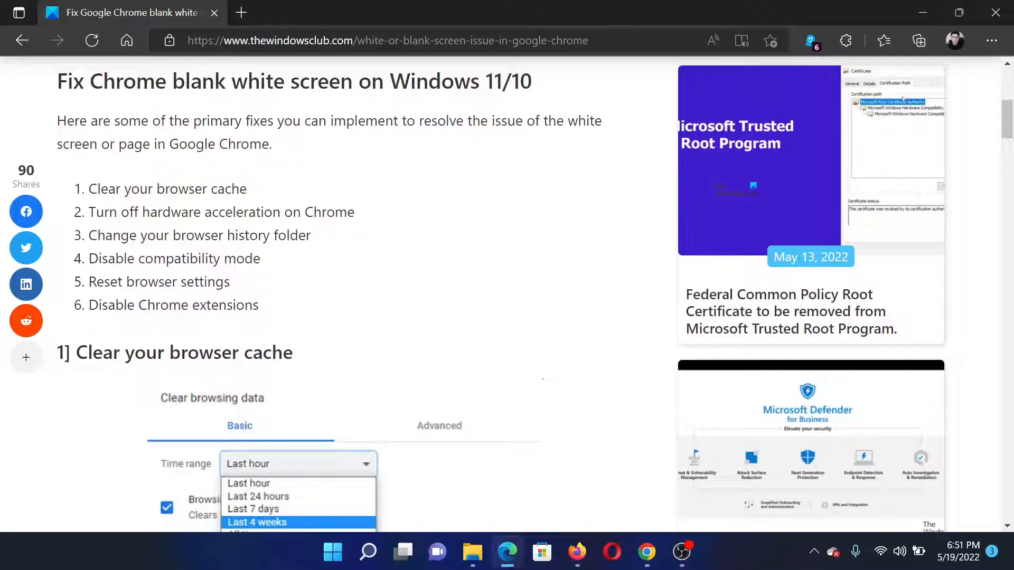
left_click(646, 553)
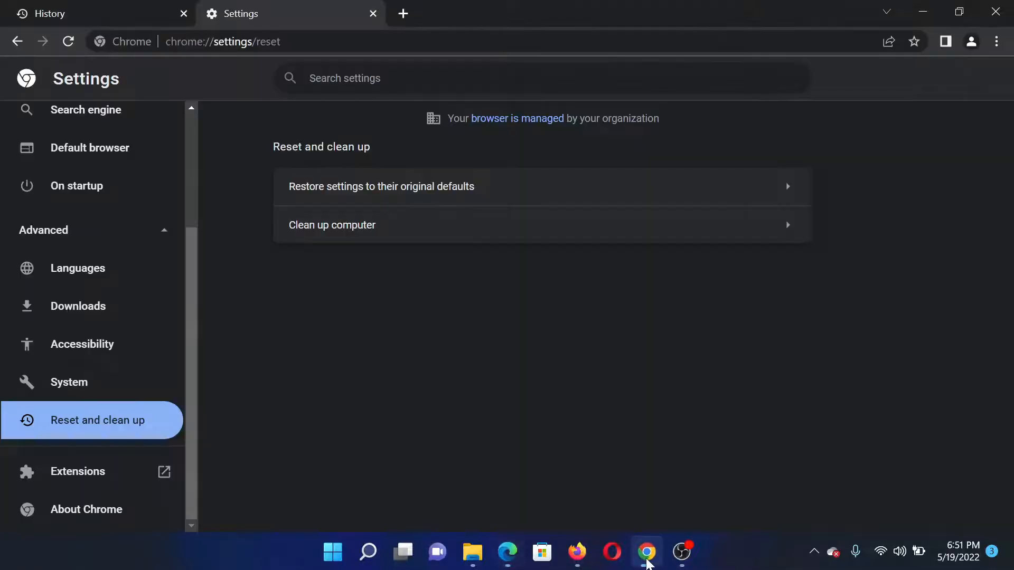
Check that Flikover, FlikoverTwo and Tuxler VPN are off on Chrome's Extensions page.
left_click(995, 42)
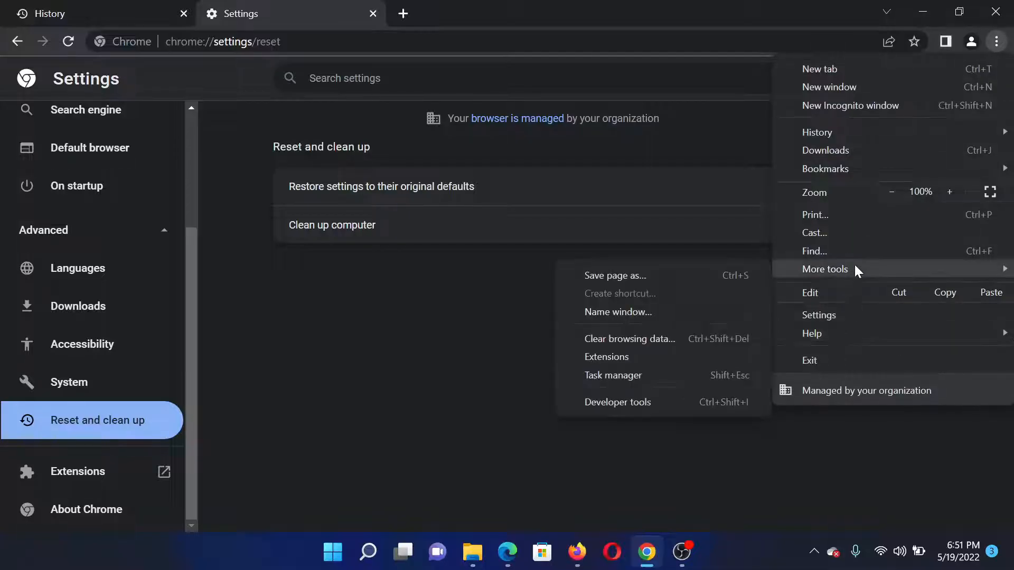
mouse_move(605, 357)
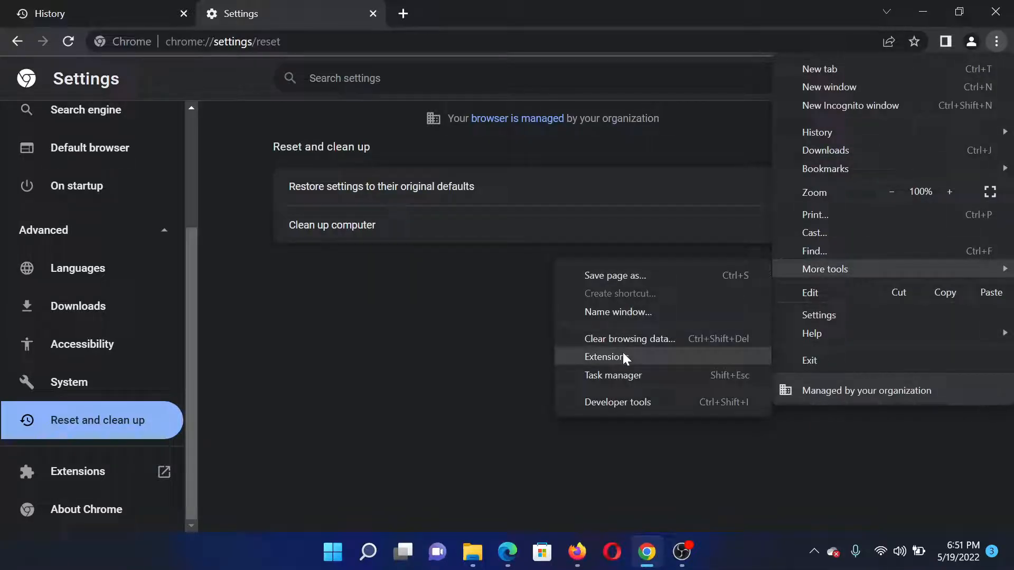
left_click(605, 356)
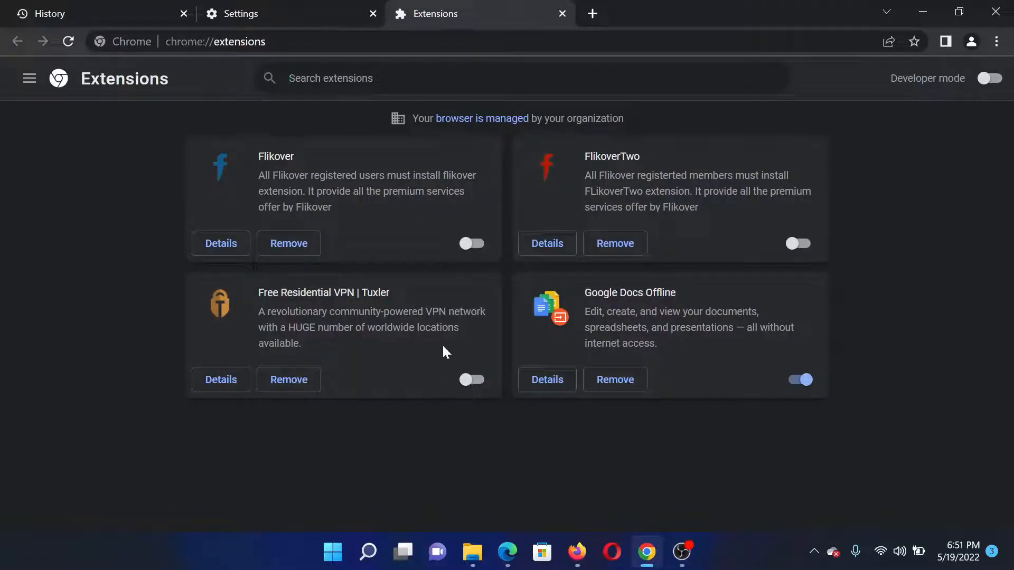
mouse_move(507, 536)
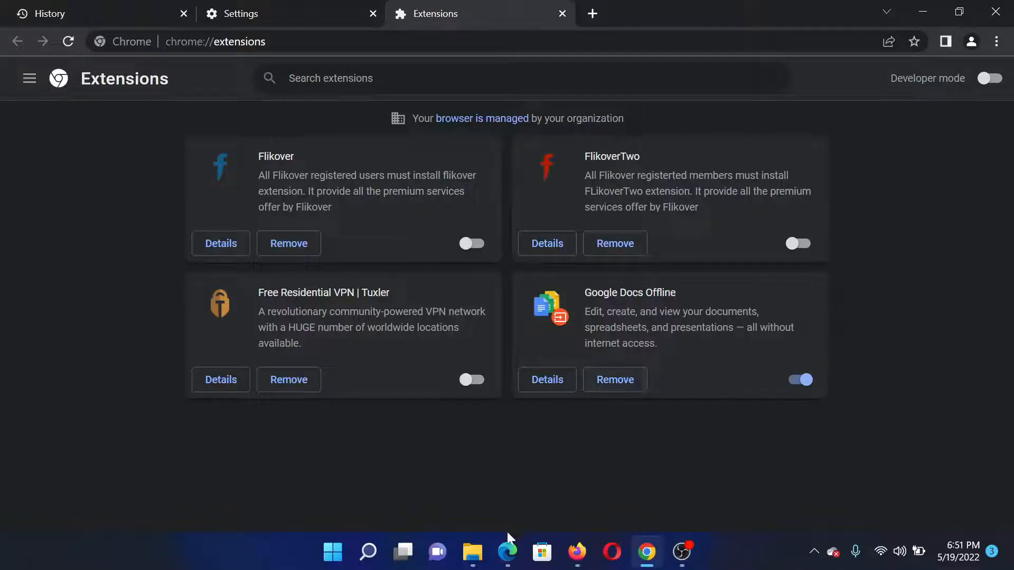
left_click(507, 553)
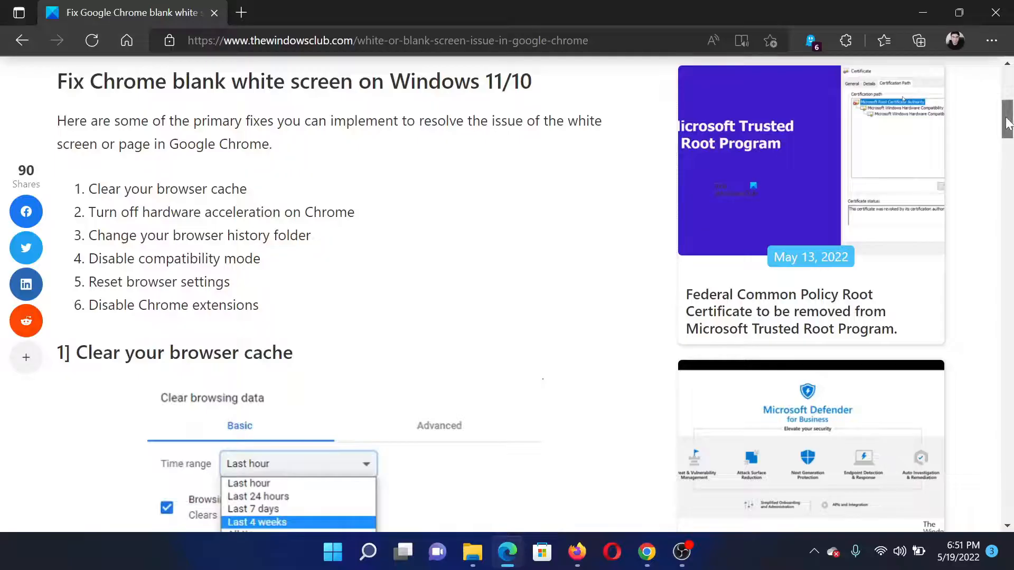
scroll("up", 3)
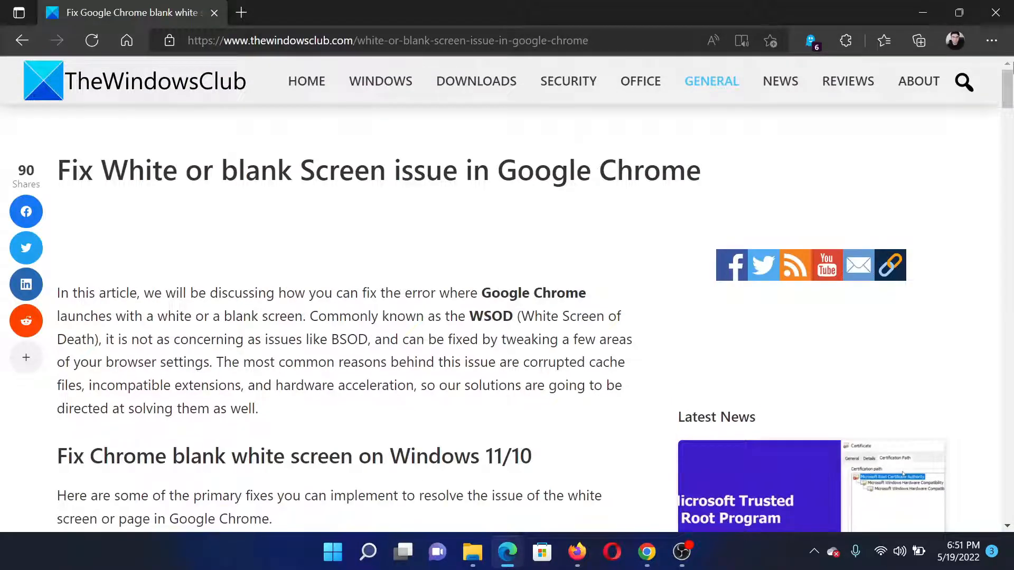